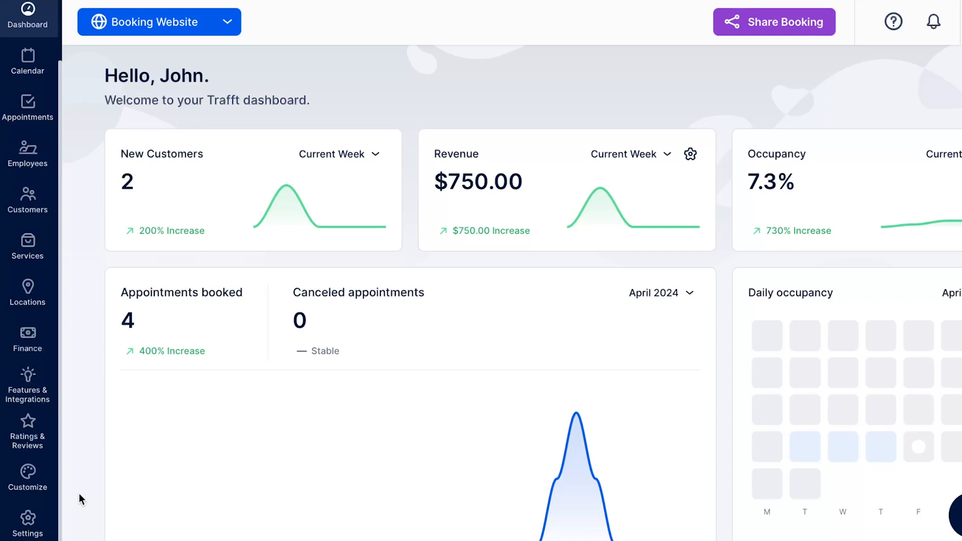
mouse_move(28, 384)
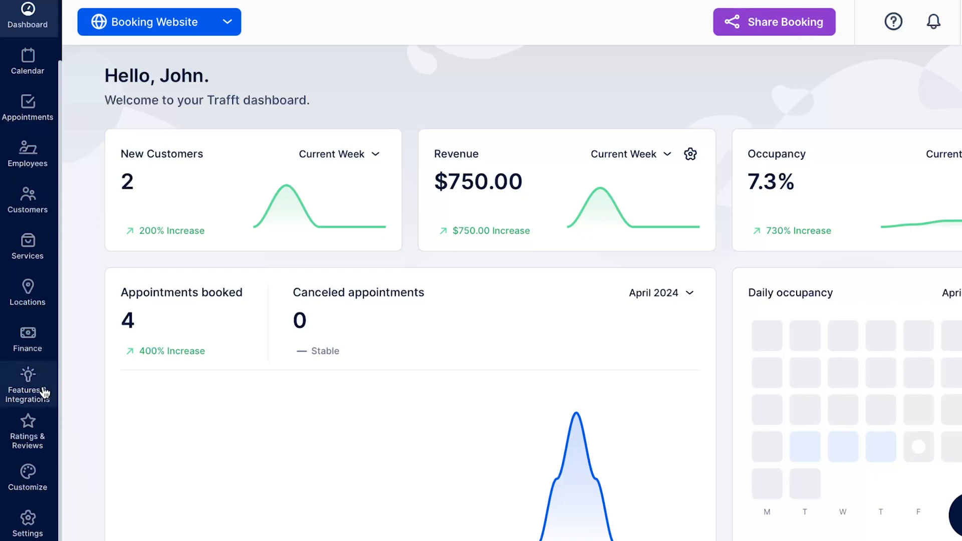
Step: Enable the Ratings & Reviews feature from the Features & Integrations catalogue
left_click(28, 385)
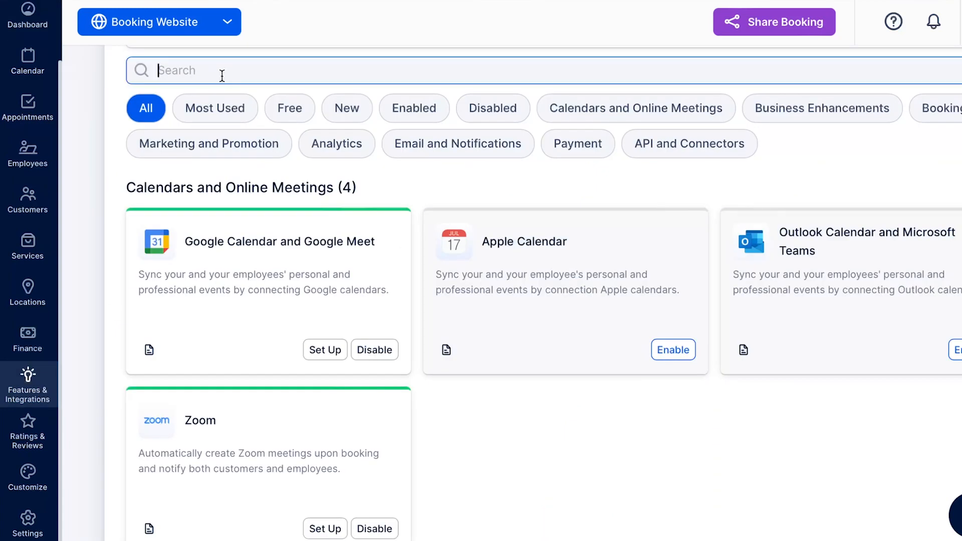
type("ratings")
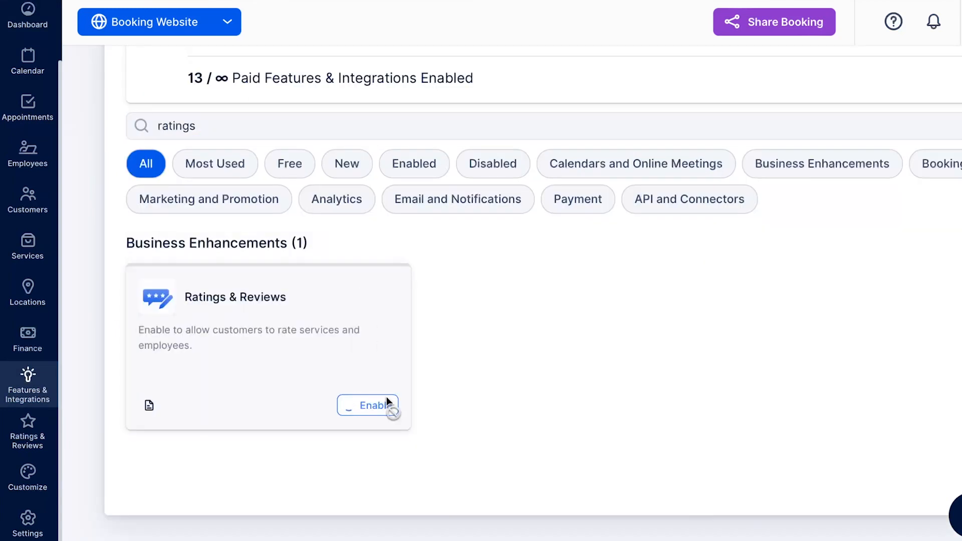
left_click(367, 405)
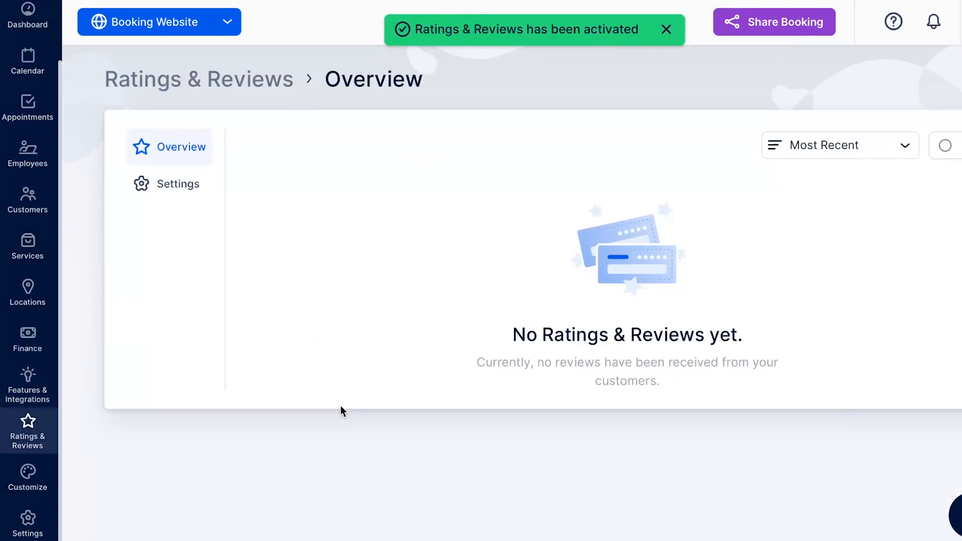
left_click(665, 29)
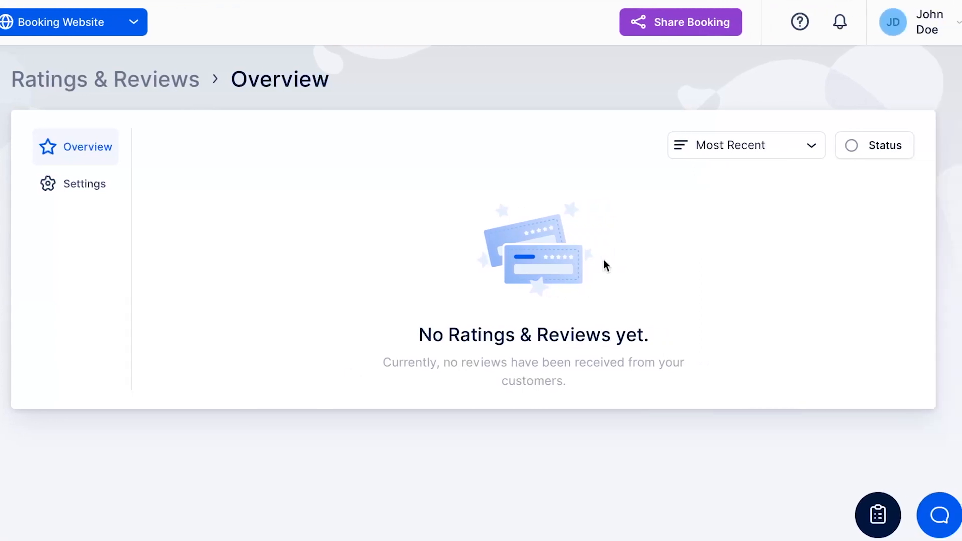
left_click(745, 145)
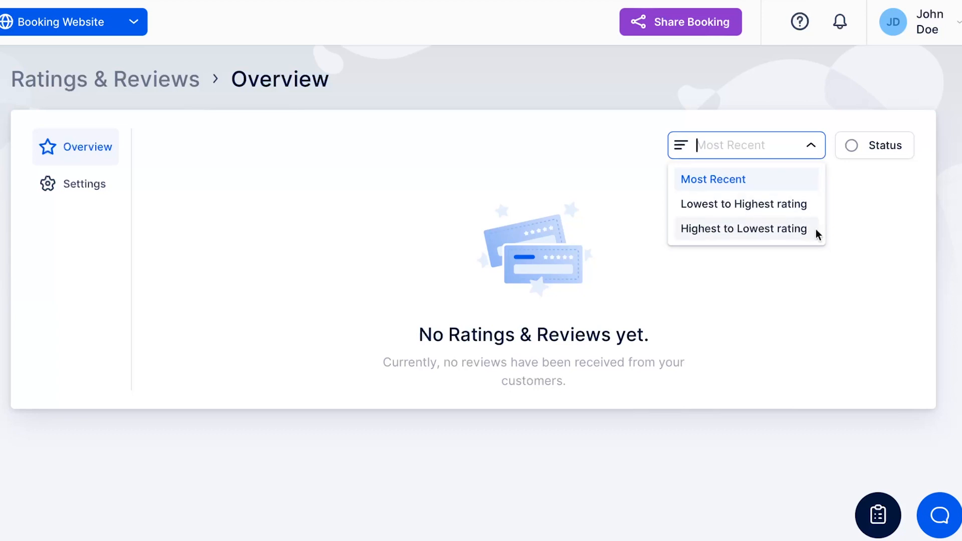
left_click(874, 145)
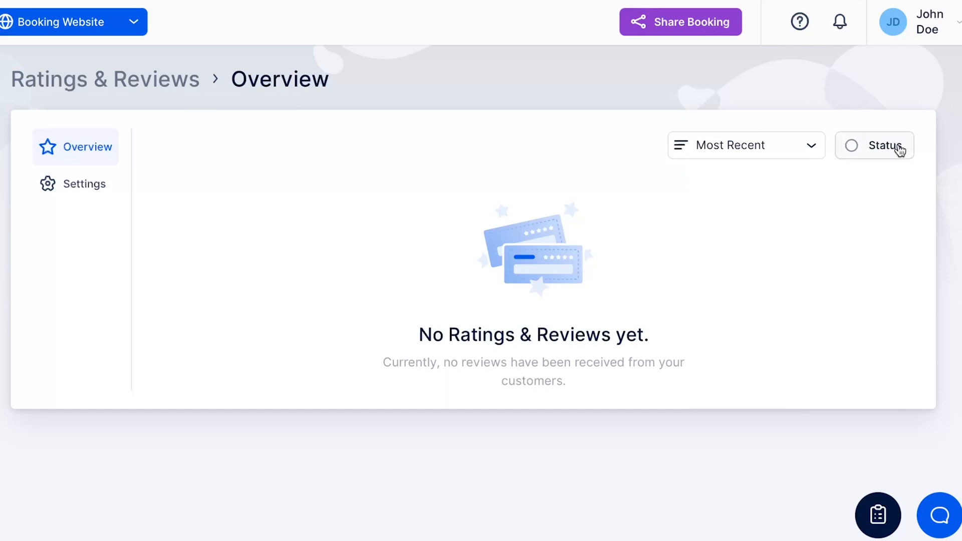
left_click(874, 146)
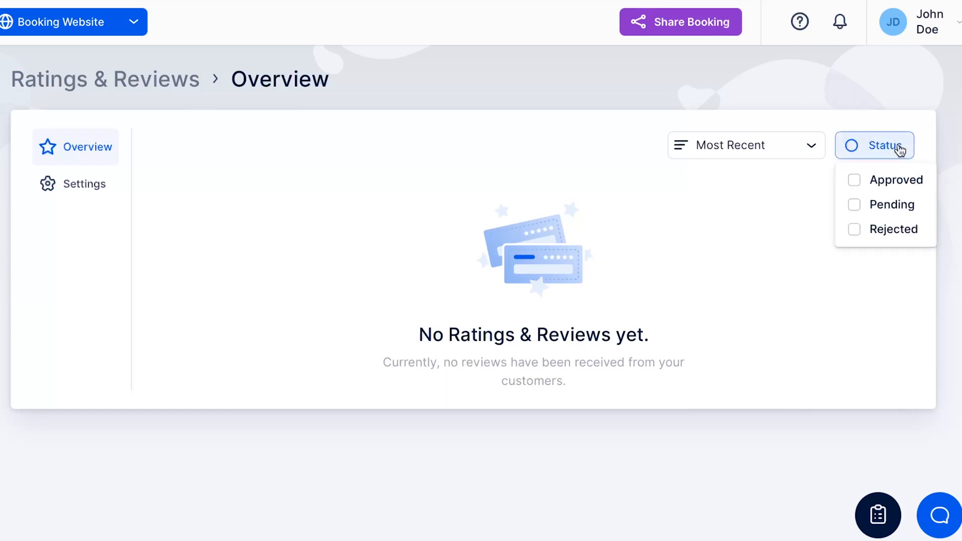
mouse_move(898, 229)
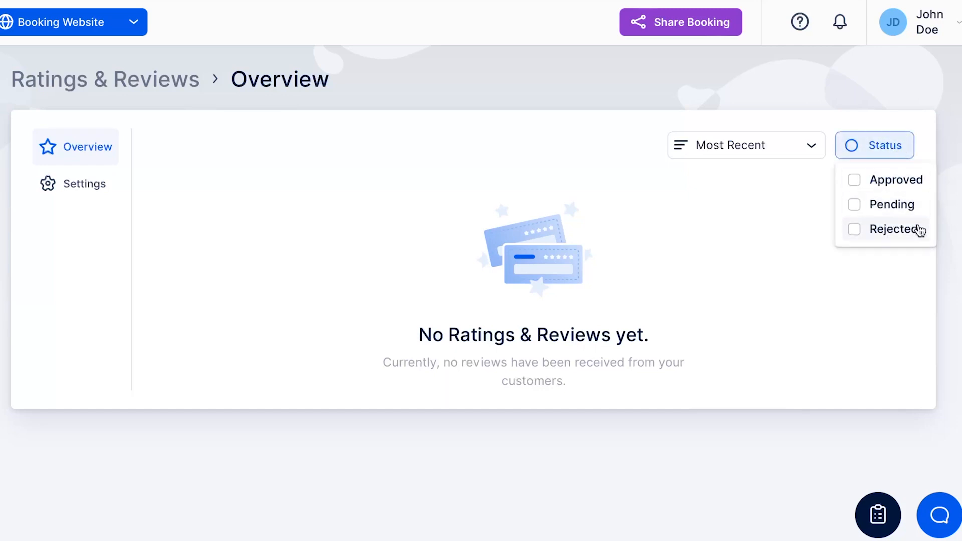
left_click(419, 245)
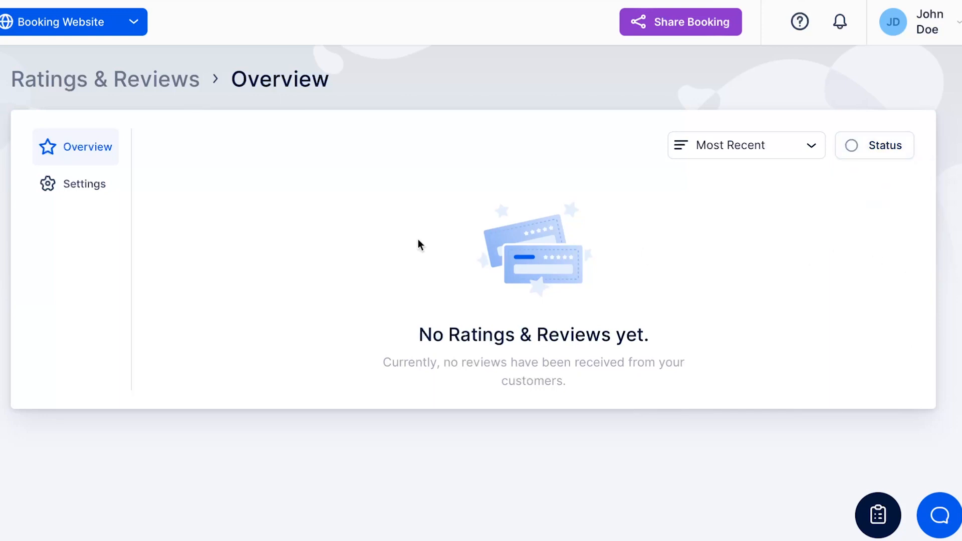
Step: Set Ratings & Reviews to show for Services and Employees with written reviews required, and save
left_click(75, 183)
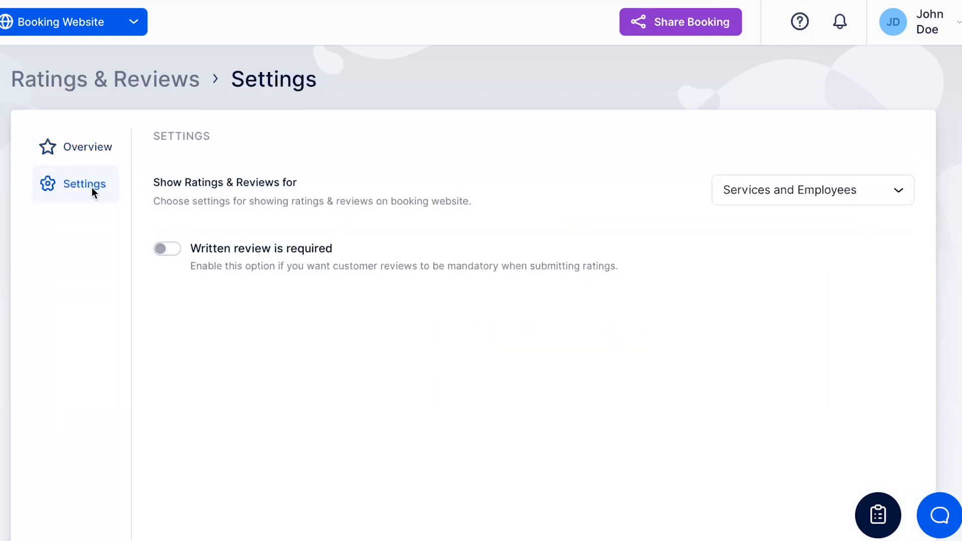
mouse_move(903, 194)
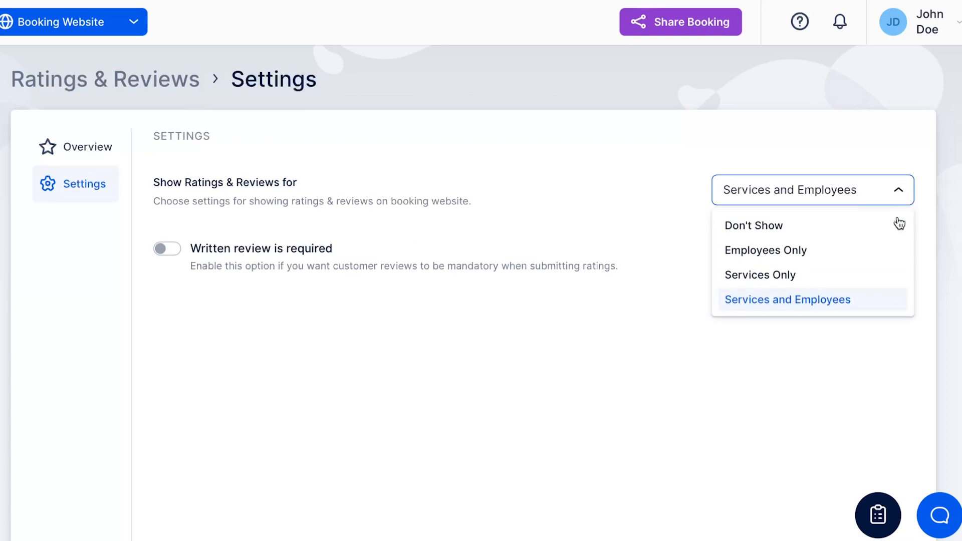
mouse_move(870, 279)
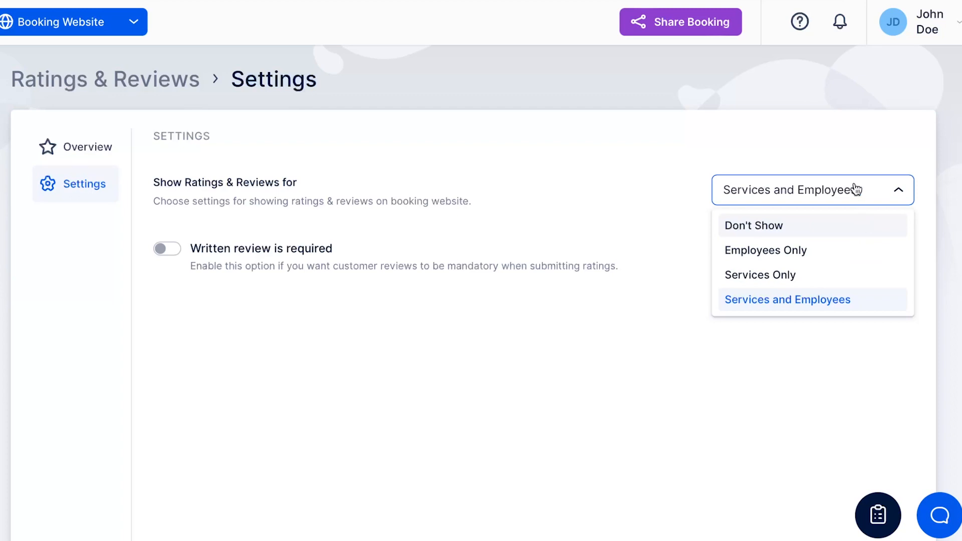
mouse_move(854, 158)
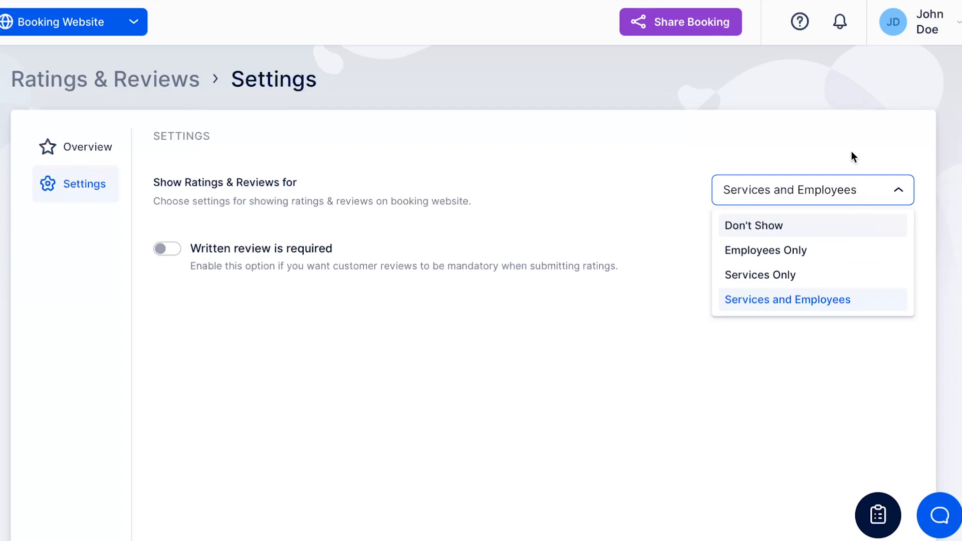
left_click(788, 299)
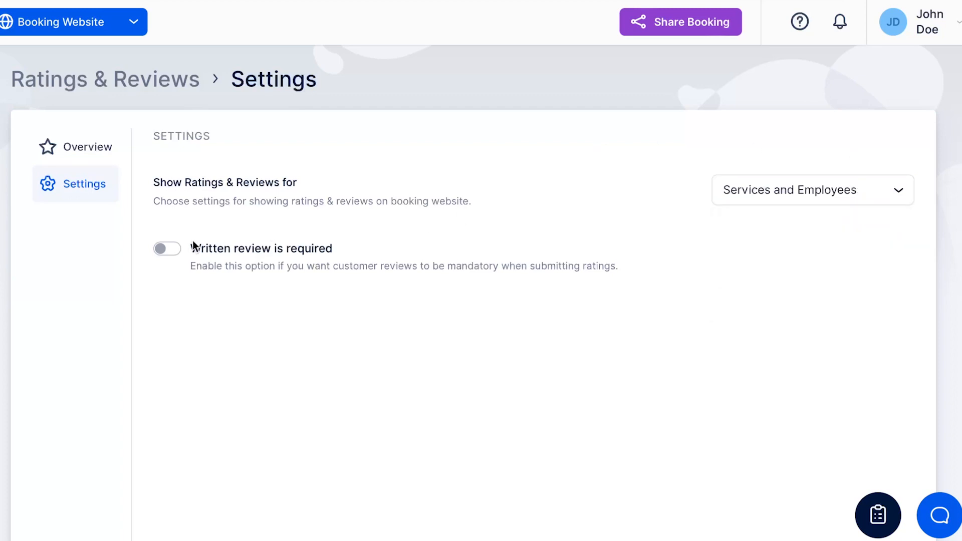
left_click(166, 248)
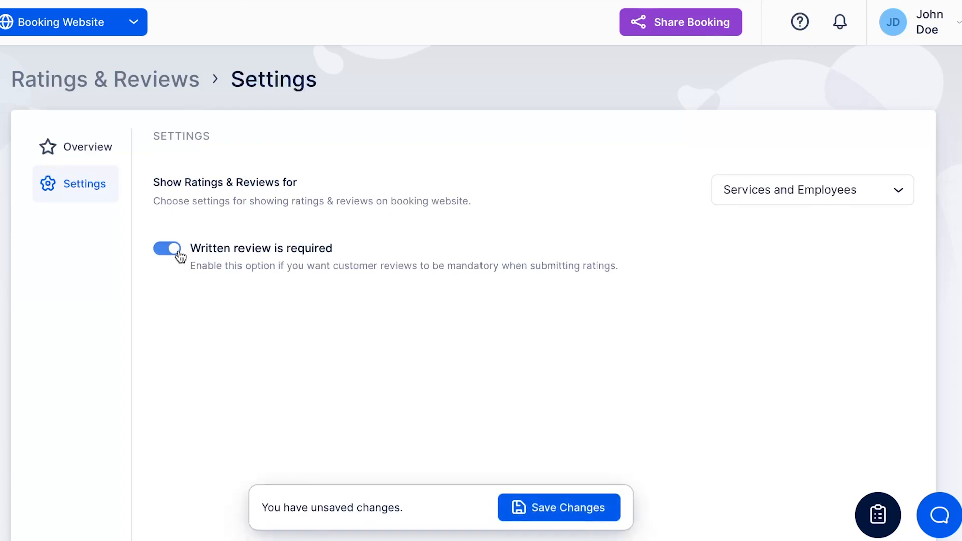
mouse_move(454, 401)
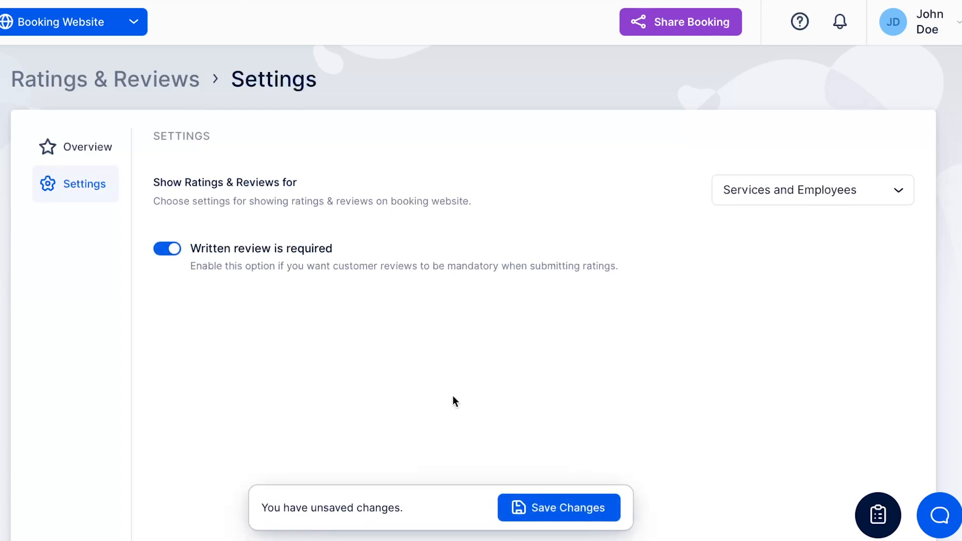
left_click(558, 507)
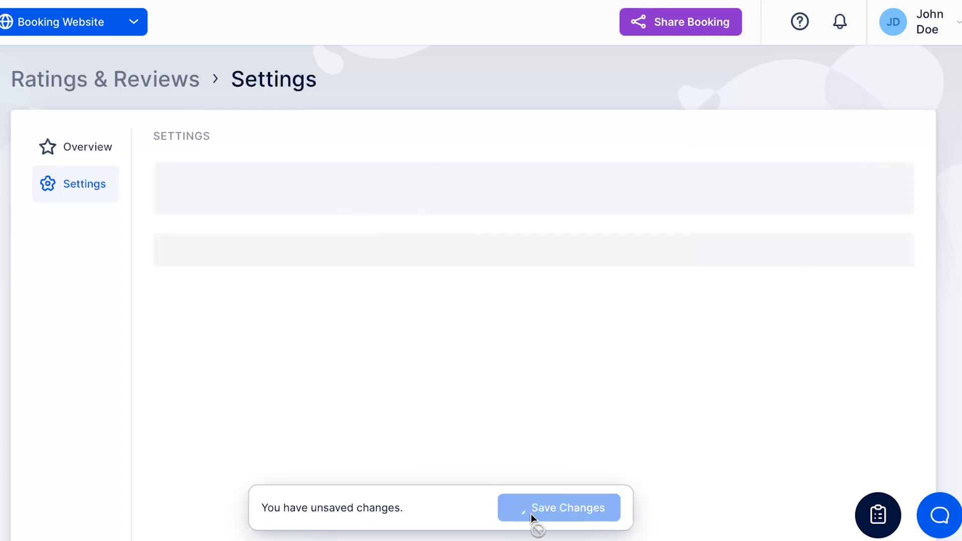
left_click(557, 507)
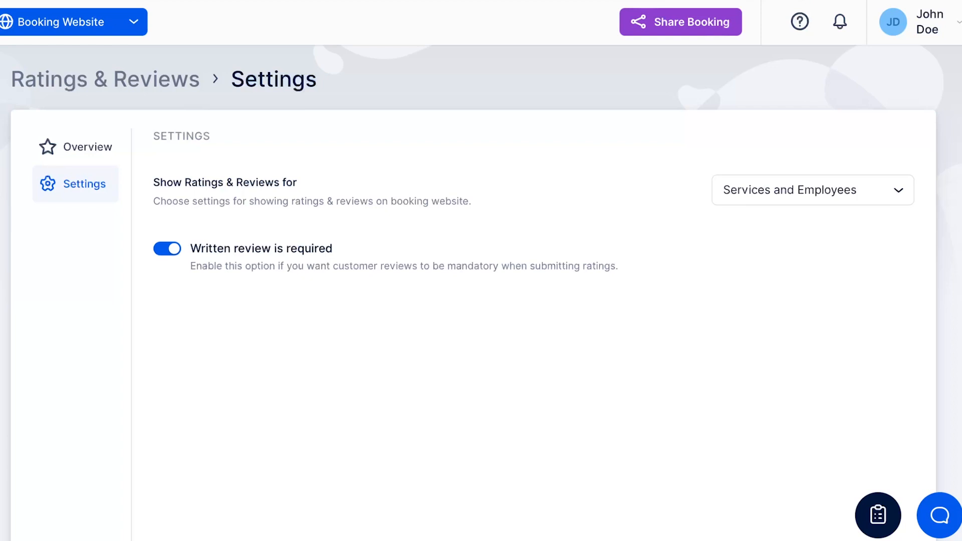
Step: Reach the Appointment Follow Up template's message editor under Email Notifications
left_click(24, 521)
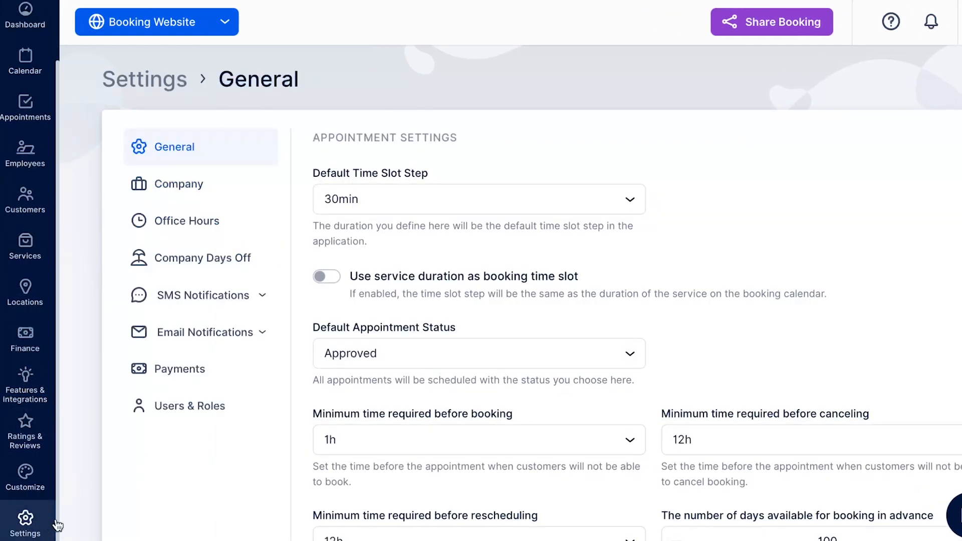
mouse_move(217, 469)
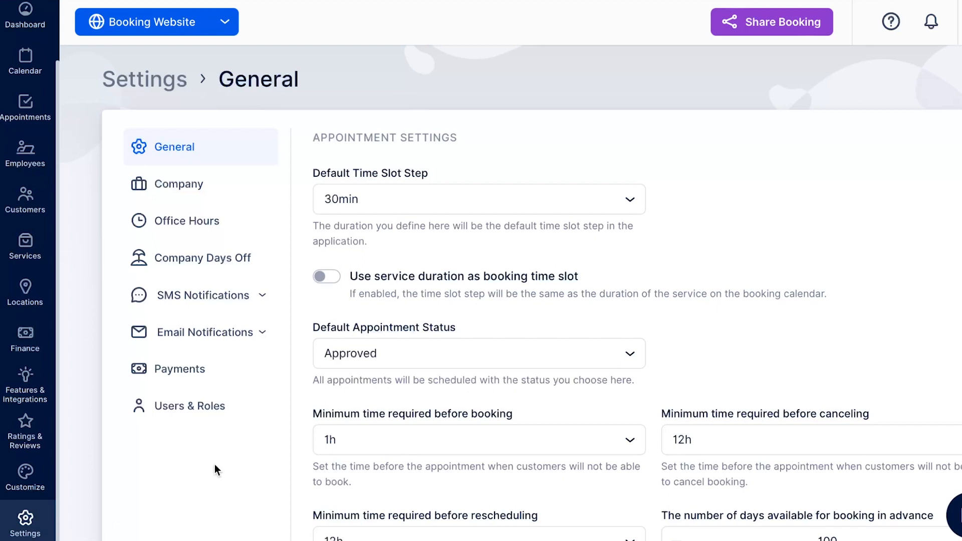
left_click(207, 331)
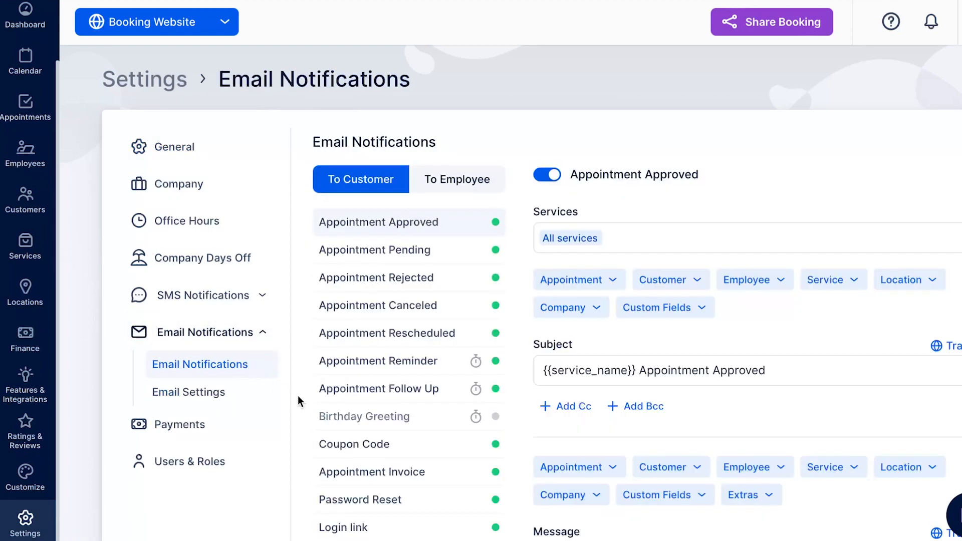
left_click(379, 388)
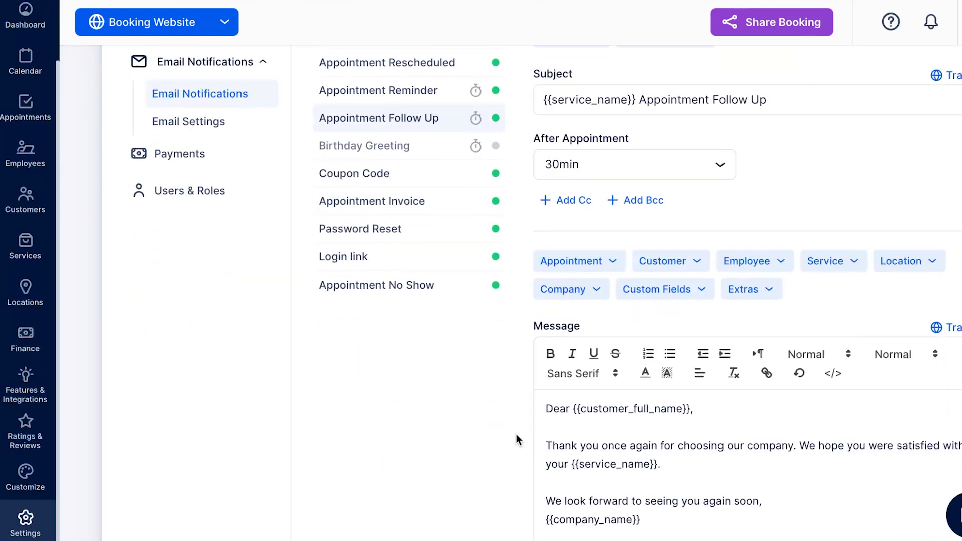
scroll("down", 3)
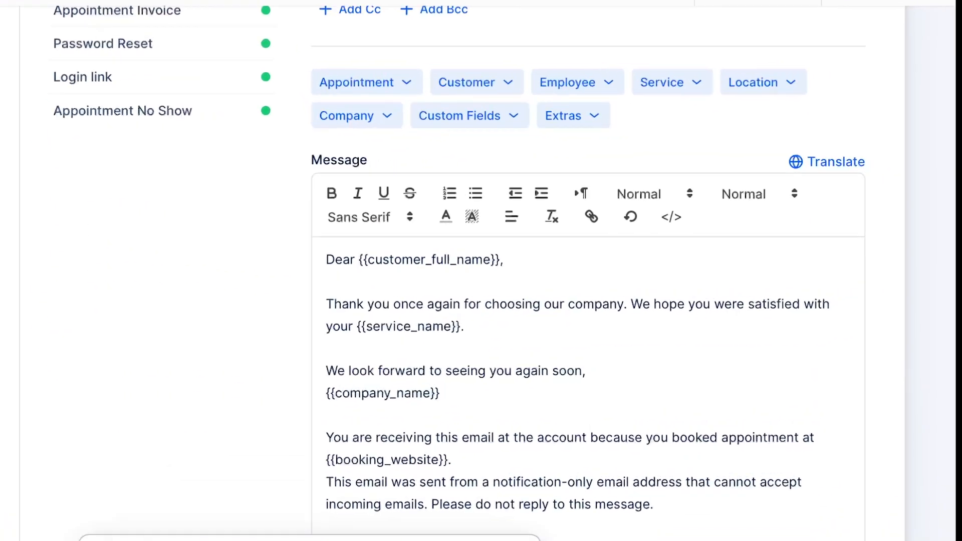
Step: Add 'If you have a few moments, please leave a review' with 'on this page' linked to {{appointment_rating_review}}
type("If you have a few moments, please leave a review")
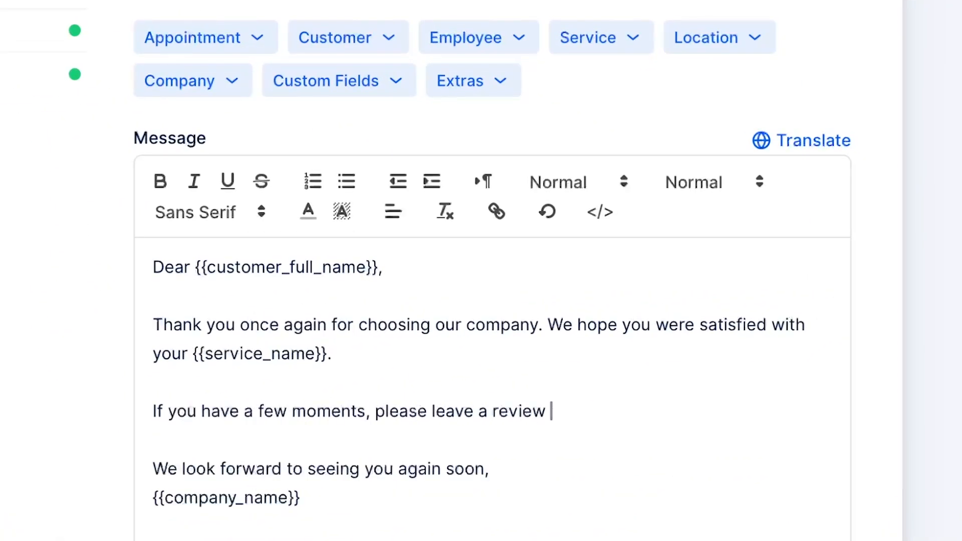
left_click(205, 37)
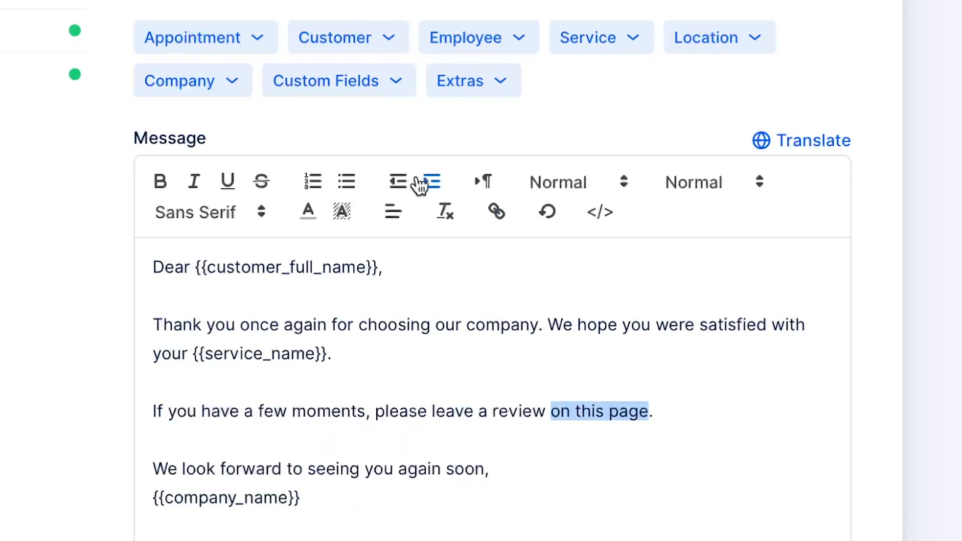
mouse_move(495, 212)
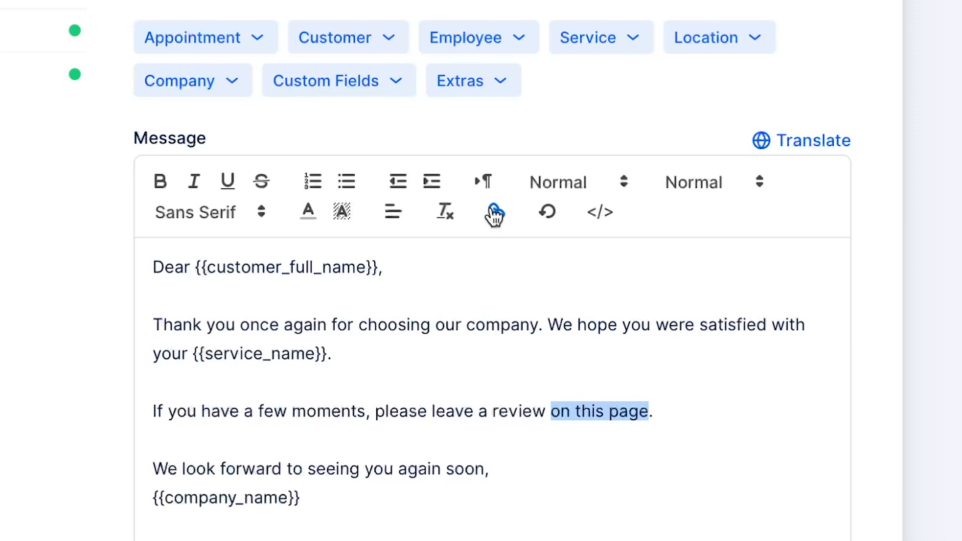
left_click(493, 211)
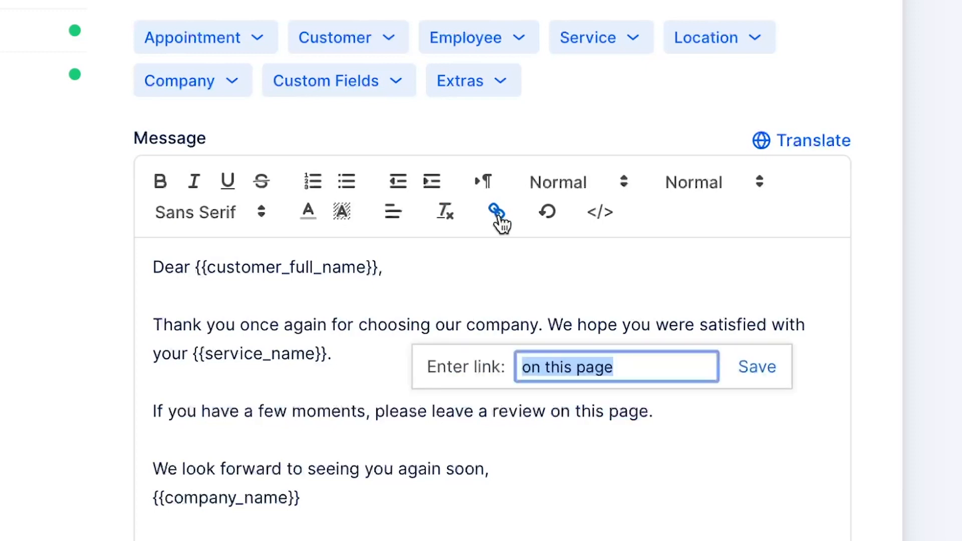
type("{{appointment_rating_review}}")
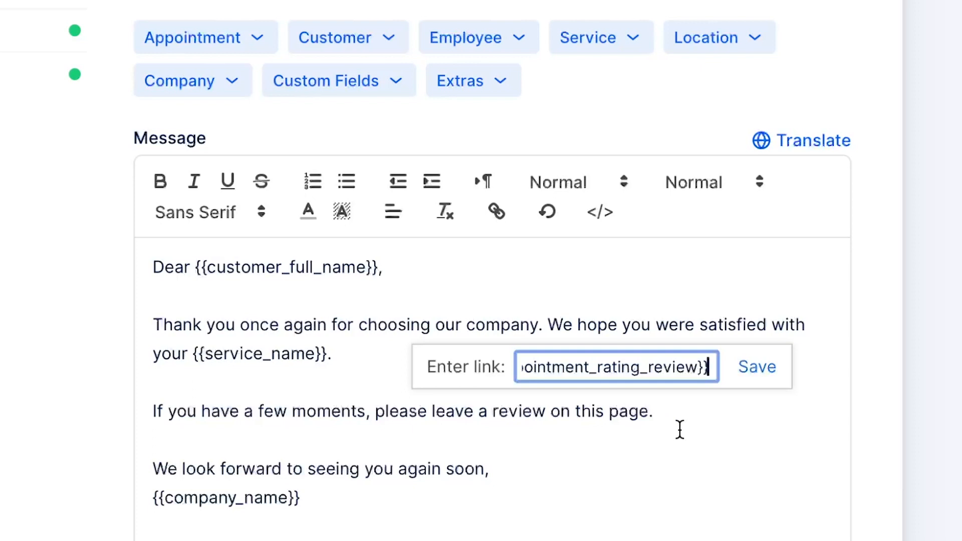
left_click(756, 366)
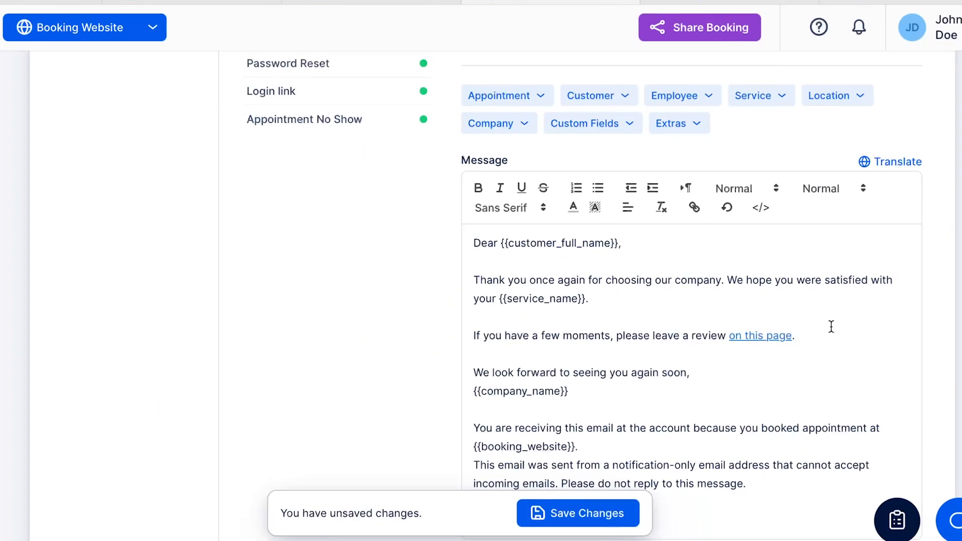
Step: Save the Appointment Follow Up template and check the saved message
left_click(577, 513)
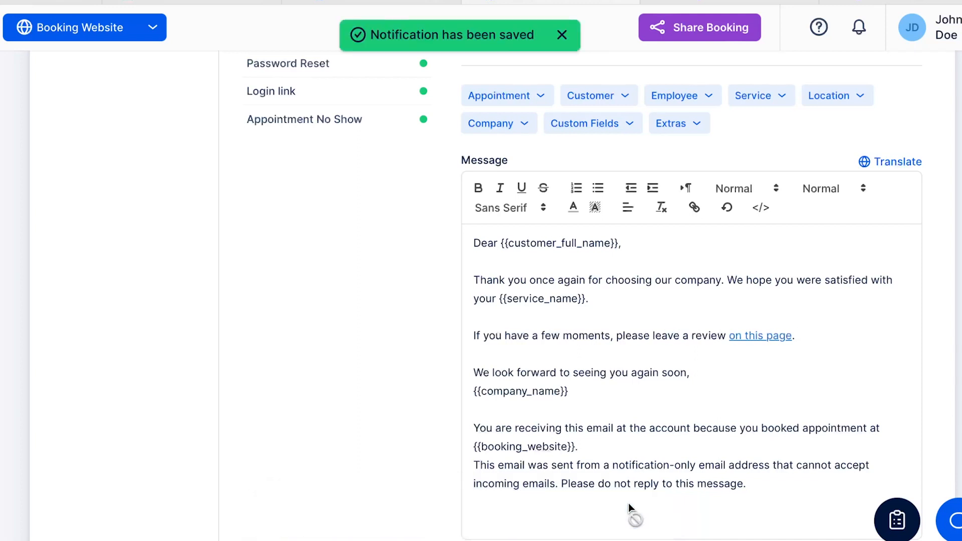
left_click(561, 35)
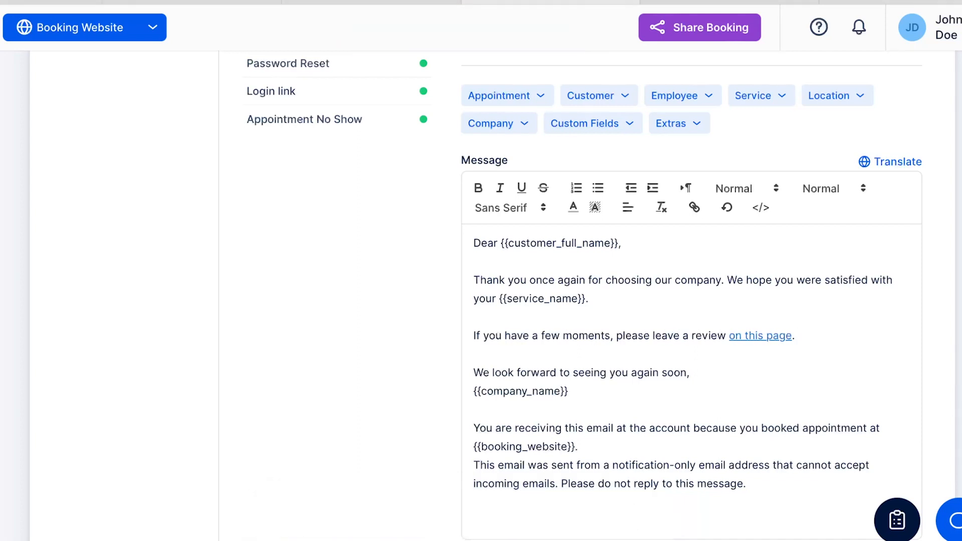
scroll("up", 3)
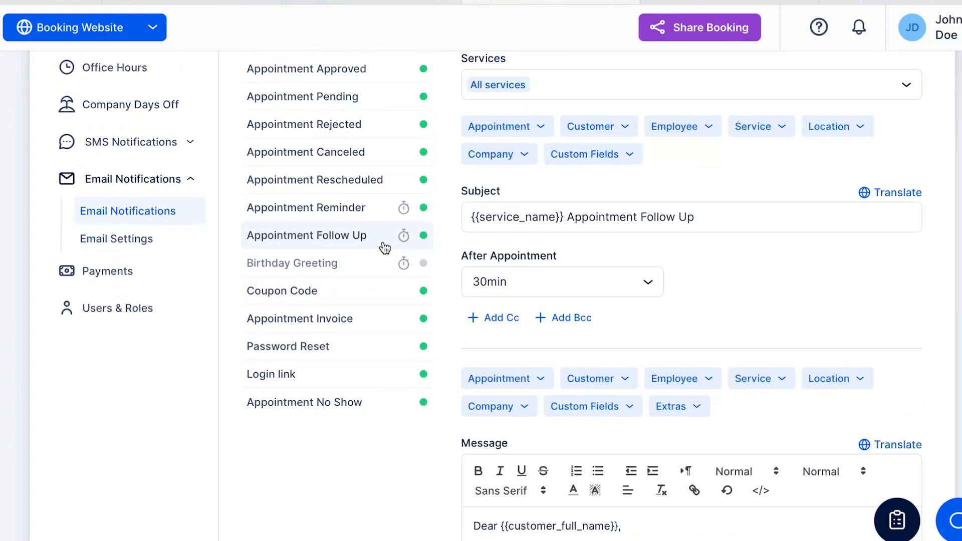
scroll("down", 3)
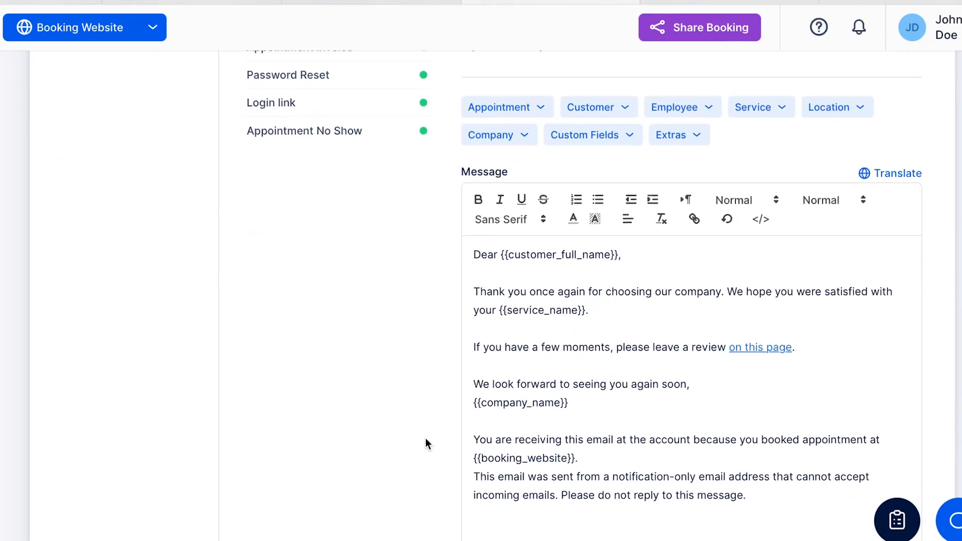